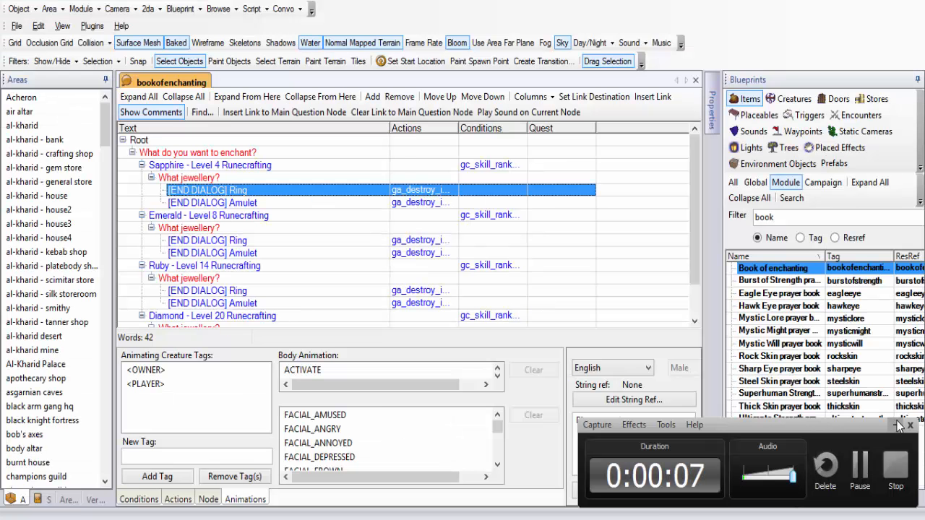
- Leave the Ring reply text and open the 'varrock magic shop' area from the Areas list
{"action": "left_click", "coordinate": [911, 425]}
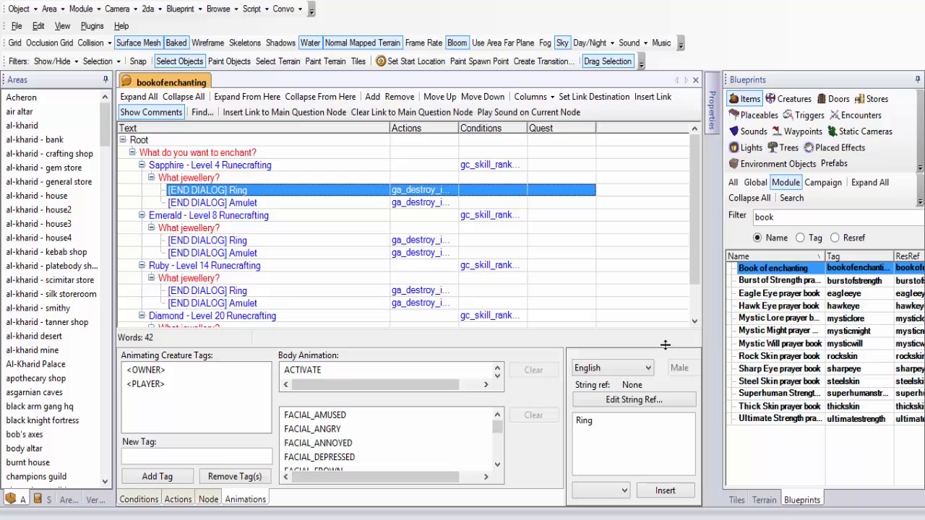
{"action": "mouse_move", "coordinate": [202, 189]}
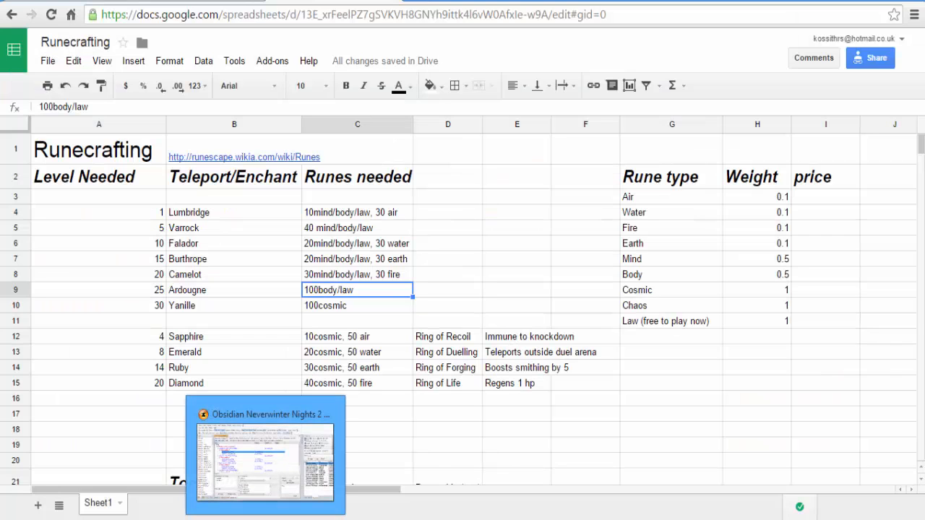
{"action": "left_click", "coordinate": [98, 335]}
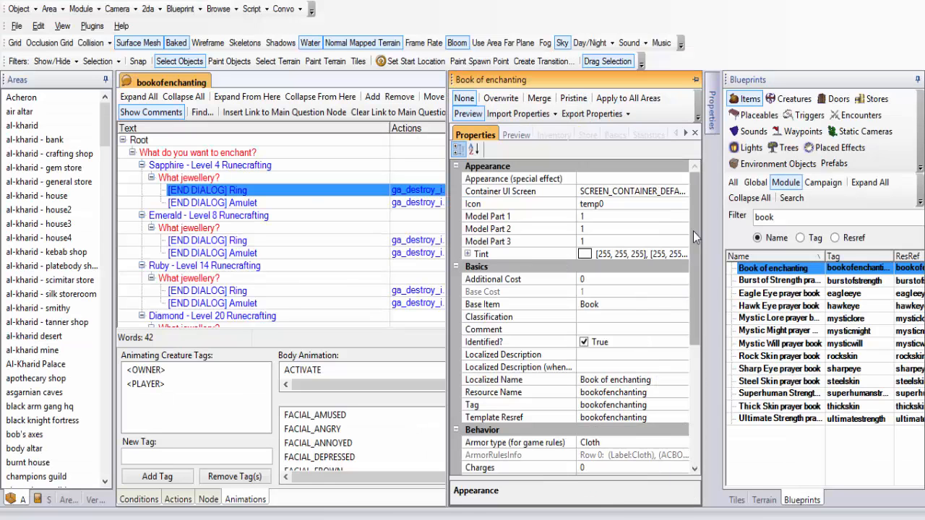
{"action": "scroll", "scroll_direction": "down", "scroll_amount": 3}
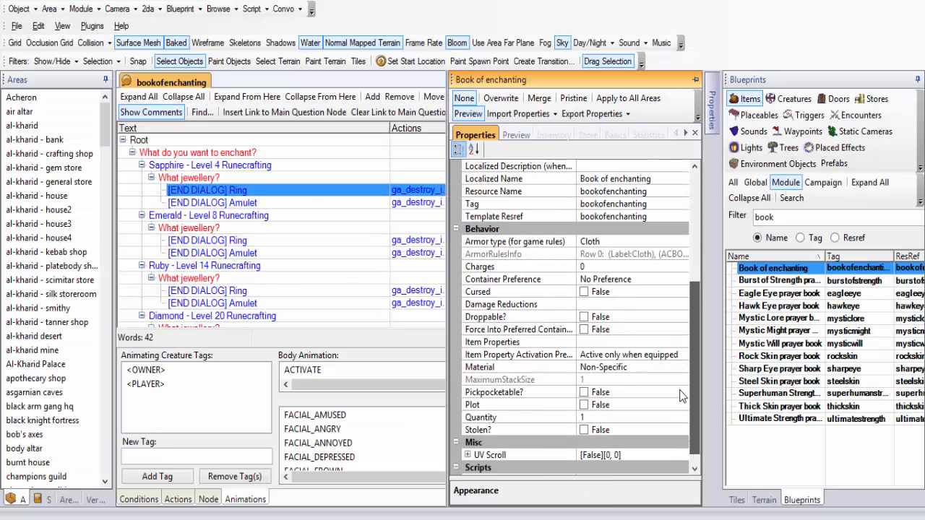
{"action": "left_click", "coordinate": [492, 341]}
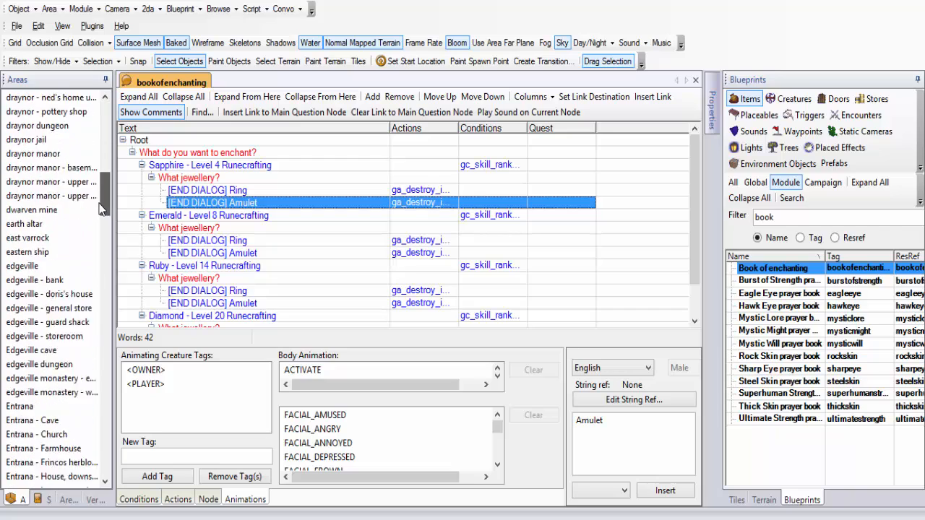
- Scroll through the area contents to reach the Varrock Magic shop store object
{"action": "scroll", "scroll_direction": "down", "scroll_amount": 3}
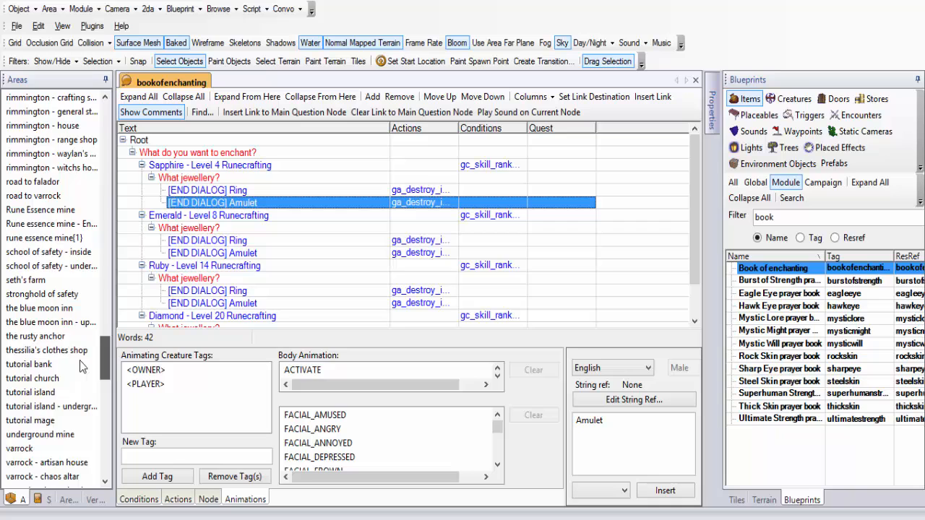
{"action": "scroll", "scroll_direction": "down", "scroll_amount": 3}
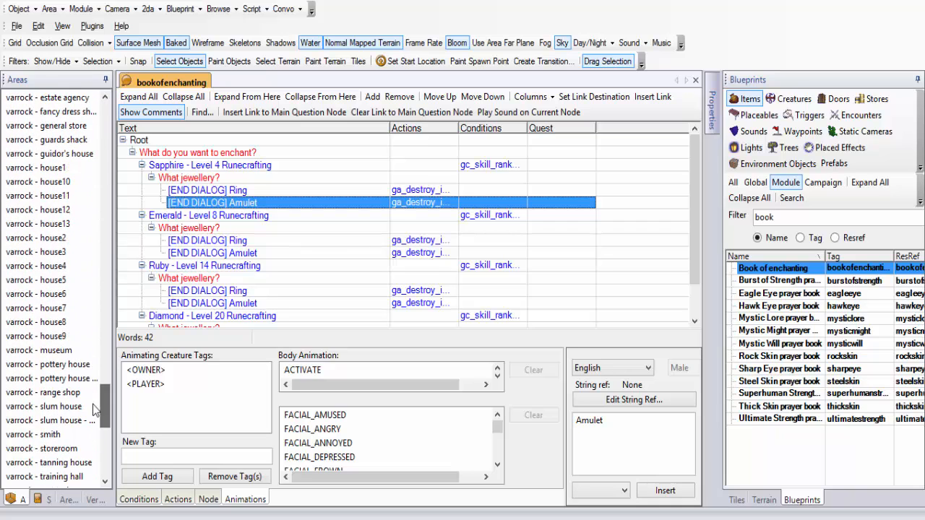
{"action": "scroll", "scroll_direction": "down", "scroll_amount": 3}
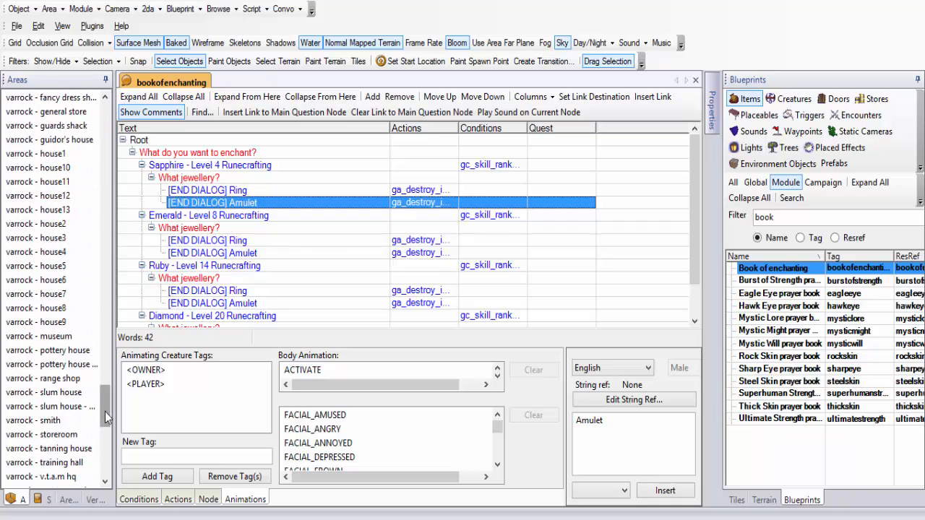
{"action": "scroll", "scroll_direction": "down", "scroll_amount": 3}
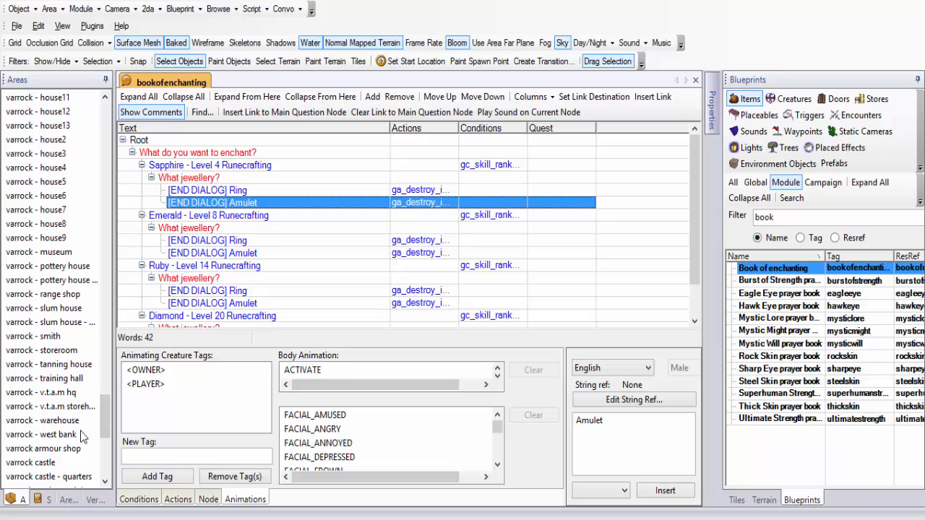
{"action": "scroll", "scroll_direction": "down", "scroll_amount": 3}
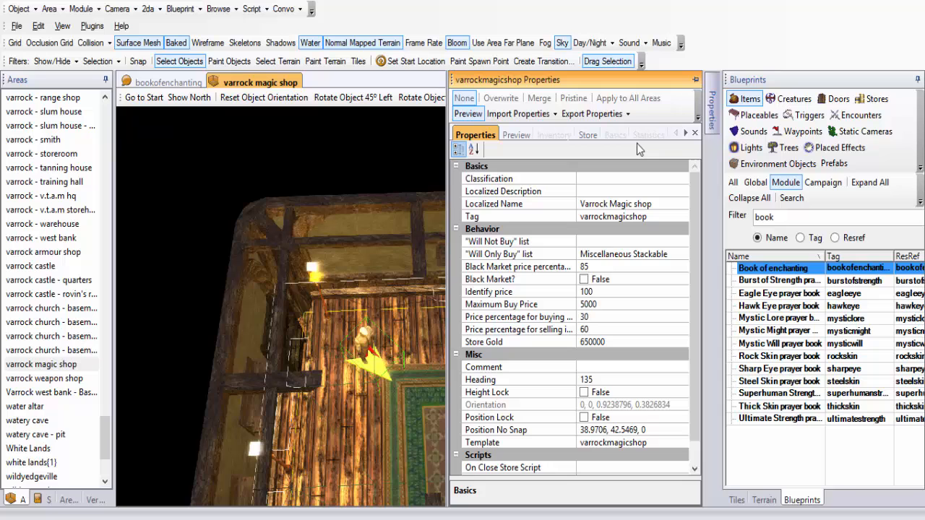
- Remove all six infinite runes from the shop's Miscellaneous stock
{"action": "left_click", "coordinate": [587, 135]}
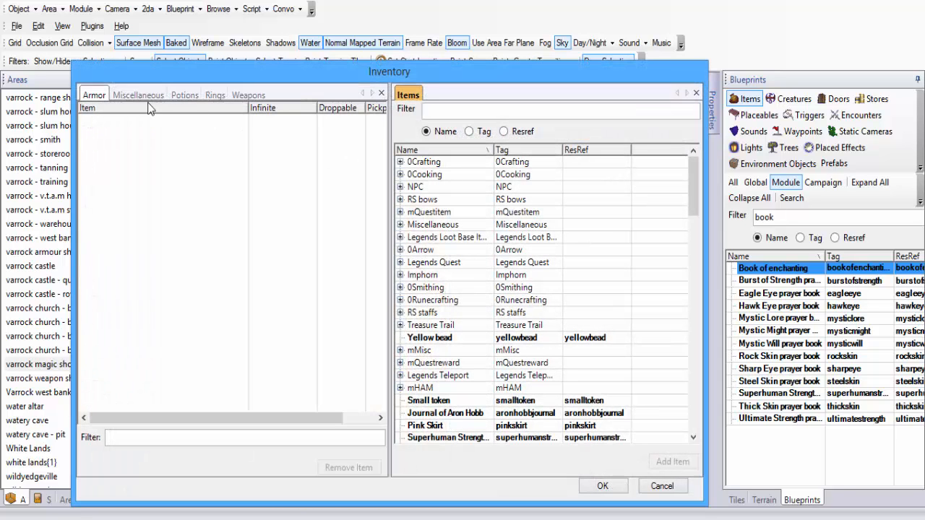
{"action": "left_click", "coordinate": [139, 95]}
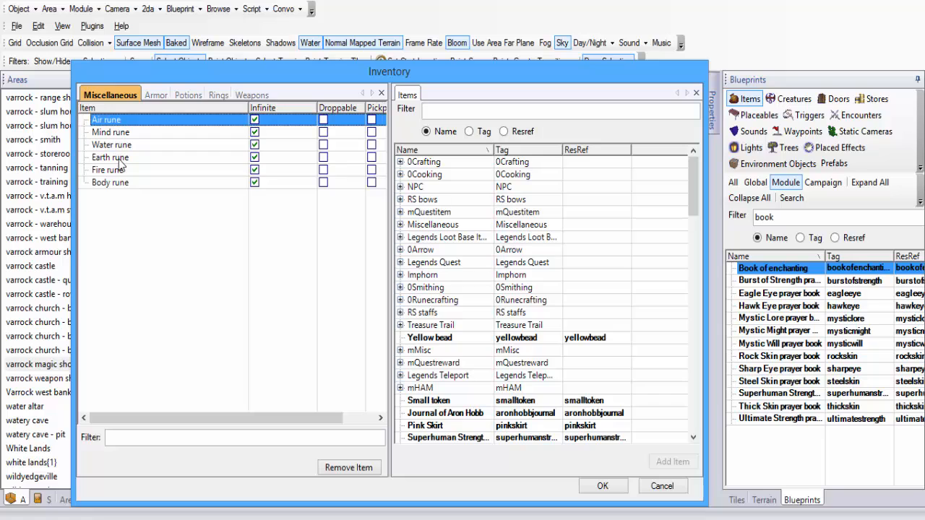
{"action": "left_click", "coordinate": [348, 469]}
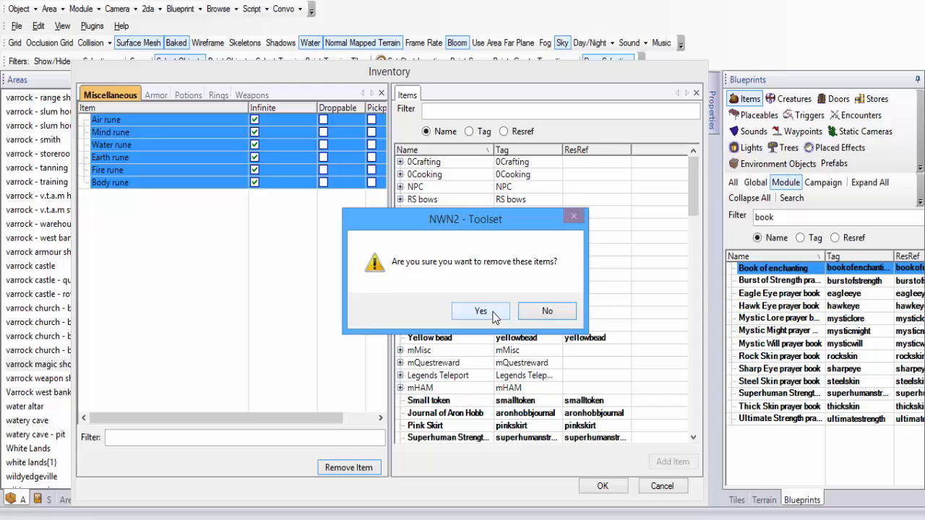
{"action": "left_click", "coordinate": [480, 311]}
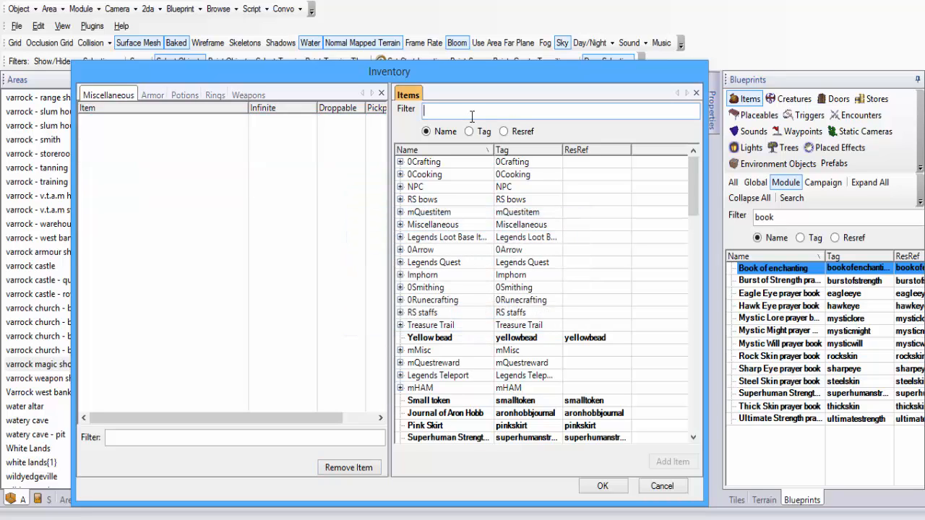
- Filter items by 'rune' and add the Air rune to the shop's stock
{"action": "type", "text": "rune"}
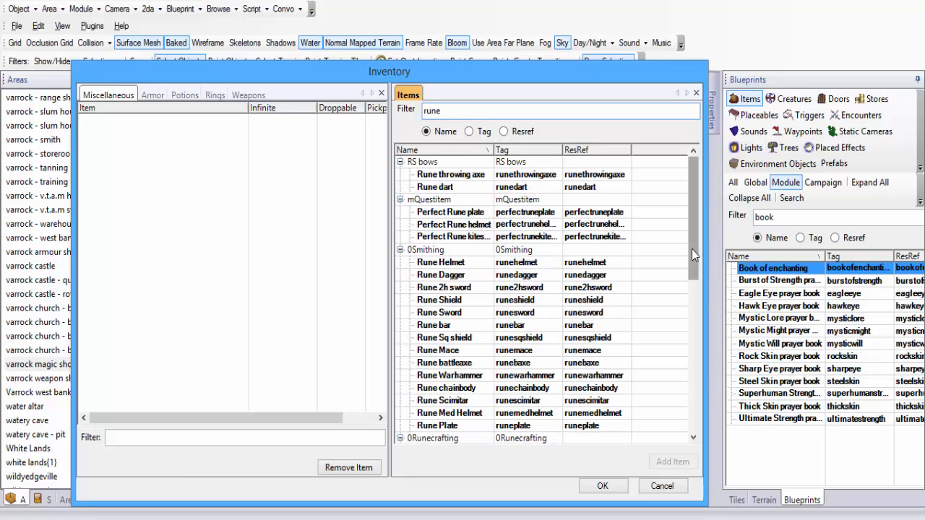
{"action": "scroll", "scroll_direction": "down", "scroll_amount": 3}
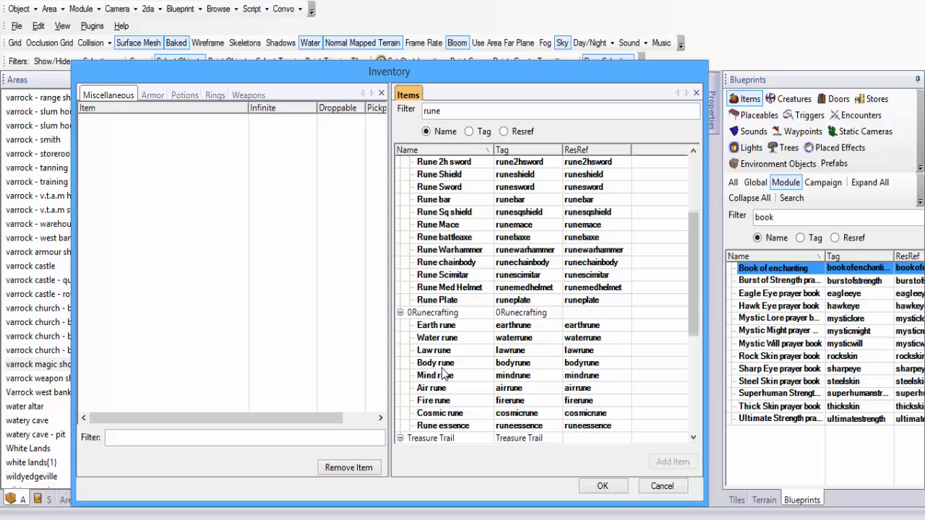
{"action": "left_click", "coordinate": [431, 387]}
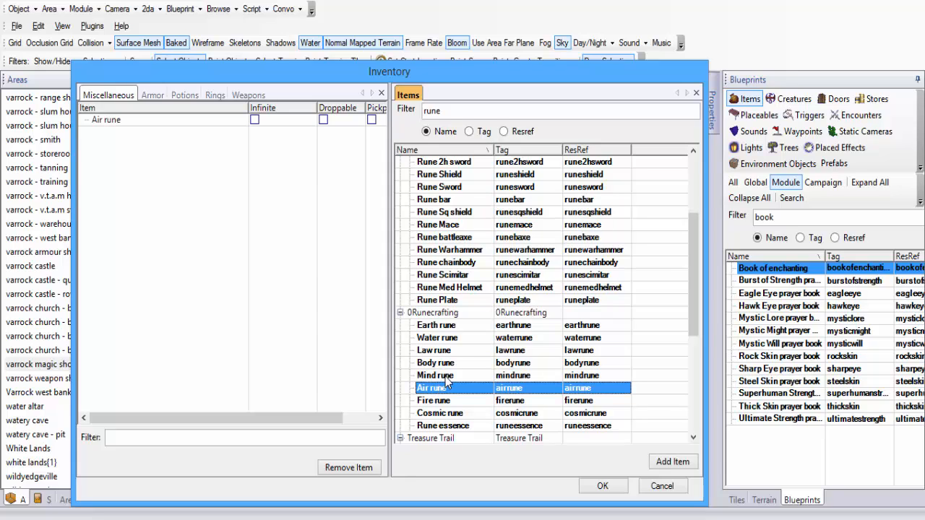
{"action": "double_click", "coordinate": [435, 376]}
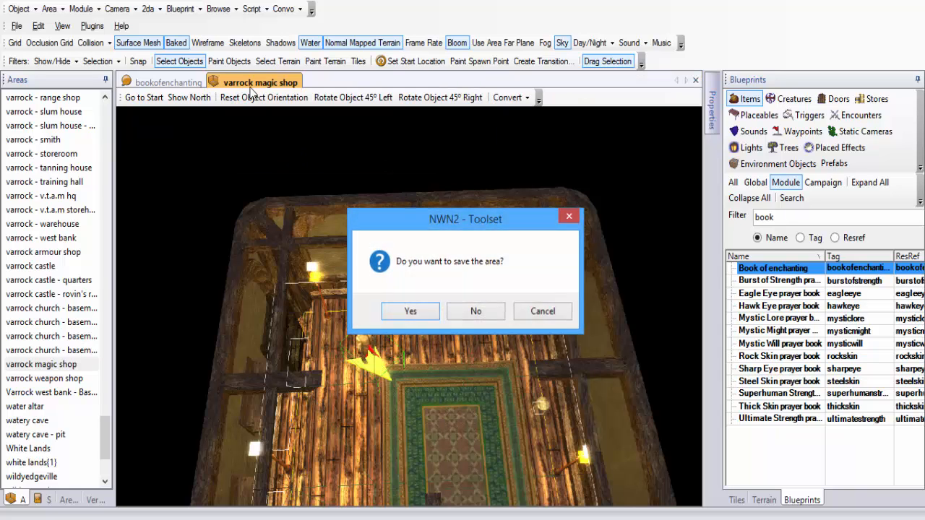
- Answer the save prompt for the Varrock area and scroll the Areas list toward 'port sarim - magic shop'
{"action": "left_click", "coordinate": [475, 311]}
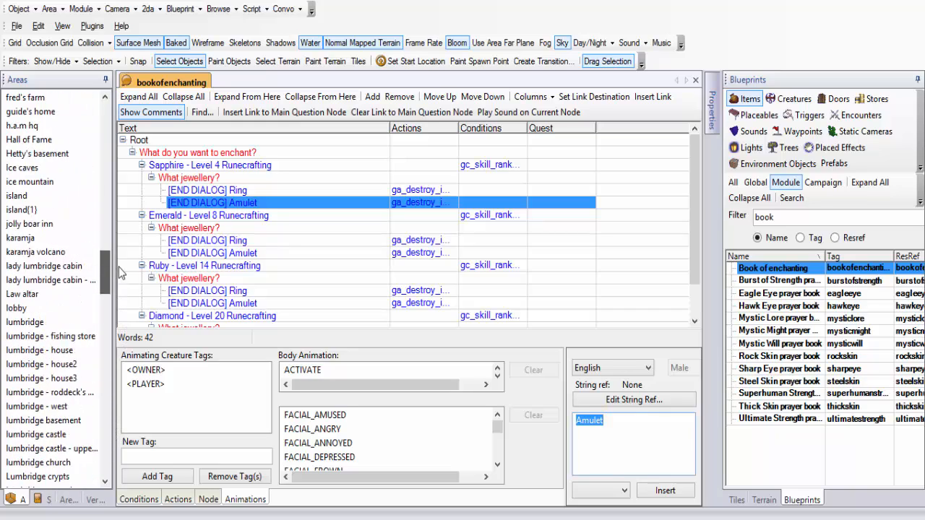
{"action": "scroll", "scroll_direction": "down", "scroll_amount": 3}
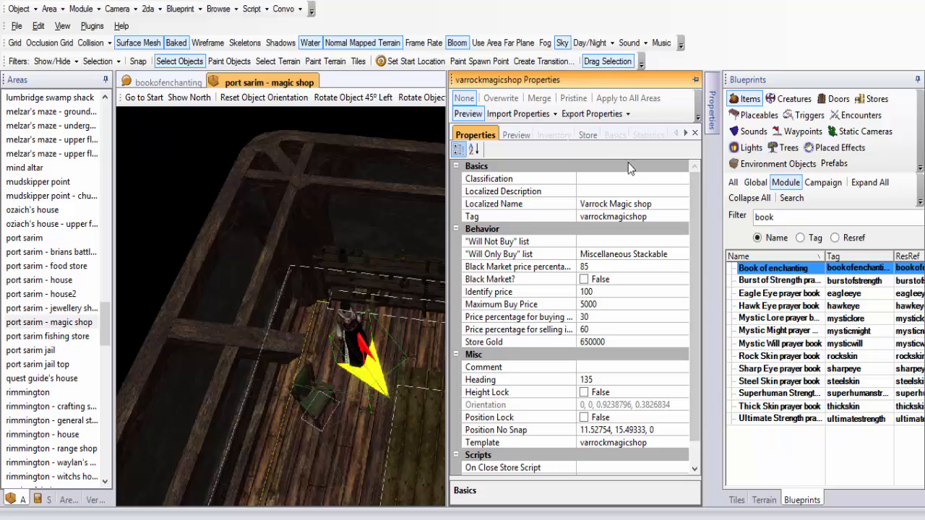
- Edit the Port Sarim store's inventory and filter items by 'wizard'
{"action": "left_click", "coordinate": [587, 134]}
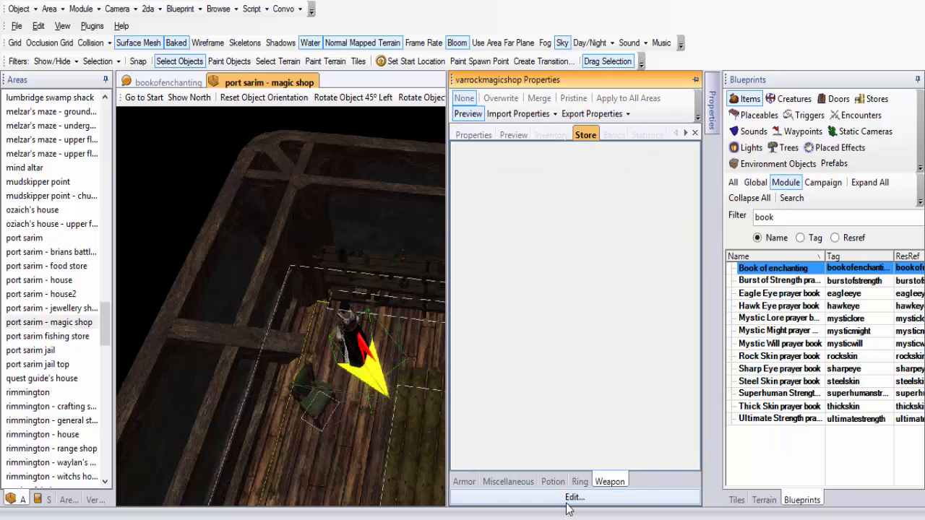
{"action": "left_click", "coordinate": [573, 497]}
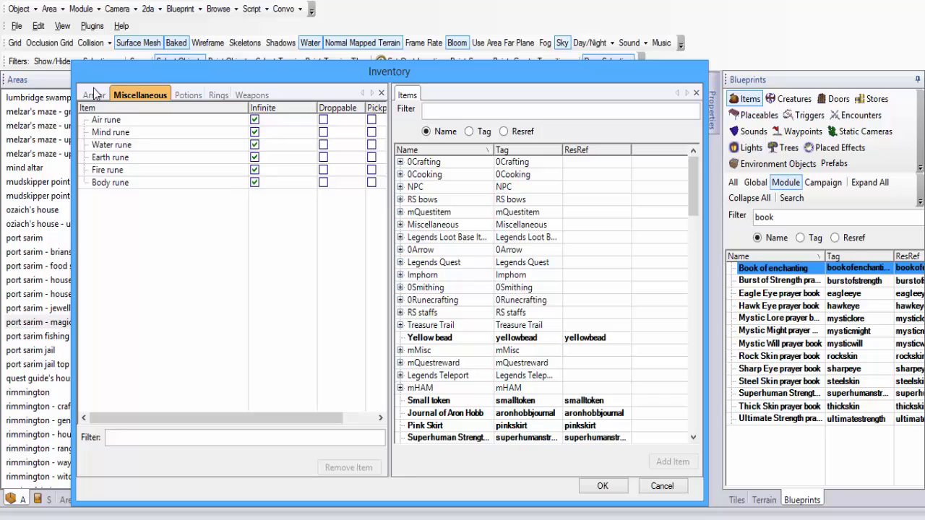
{"action": "type", "text": "w"}
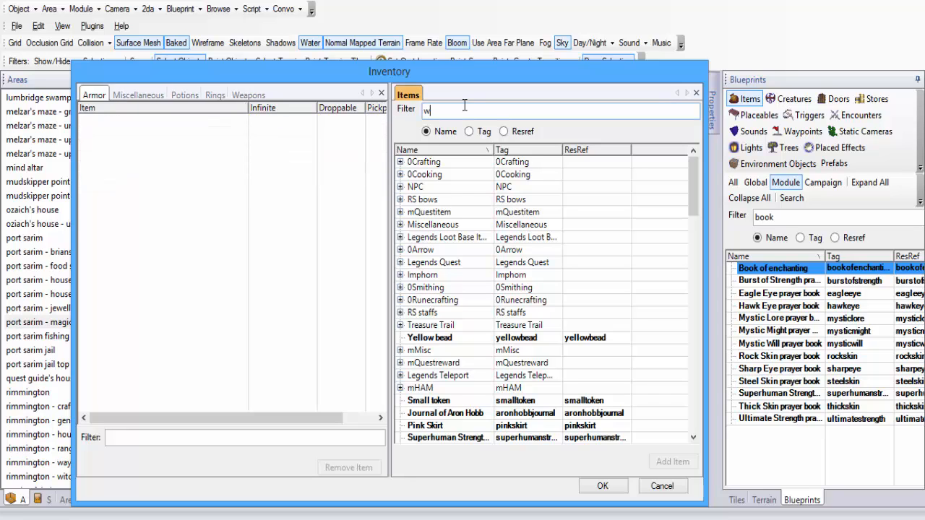
{"action": "type", "text": "izard"}
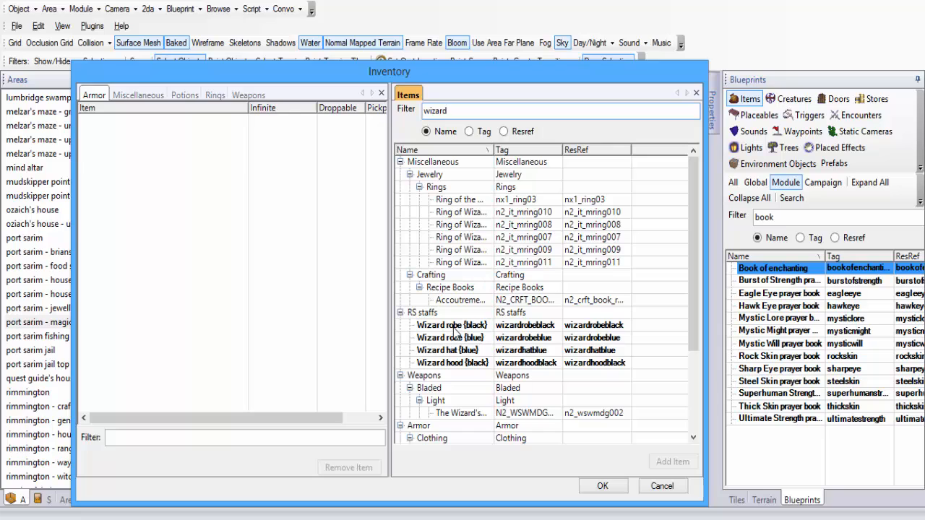
- Add the blue wizard robe and more wizard clothing to the armour stock and confirm
{"action": "left_click", "coordinate": [451, 324]}
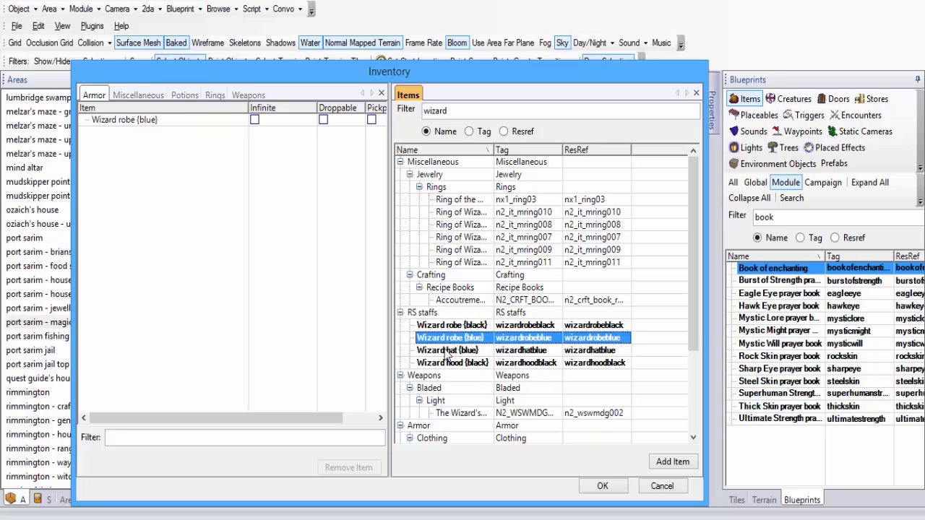
{"action": "double_click", "coordinate": [448, 350]}
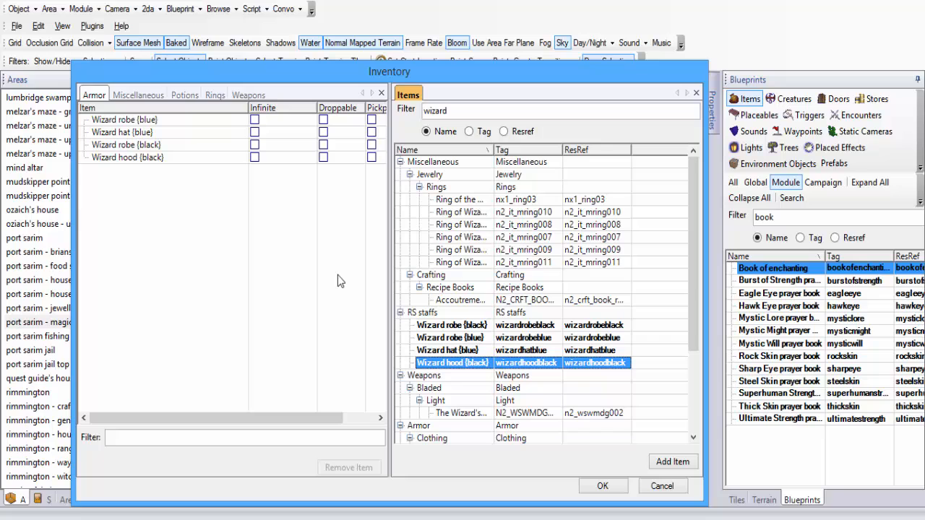
{"action": "mouse_move", "coordinate": [137, 154]}
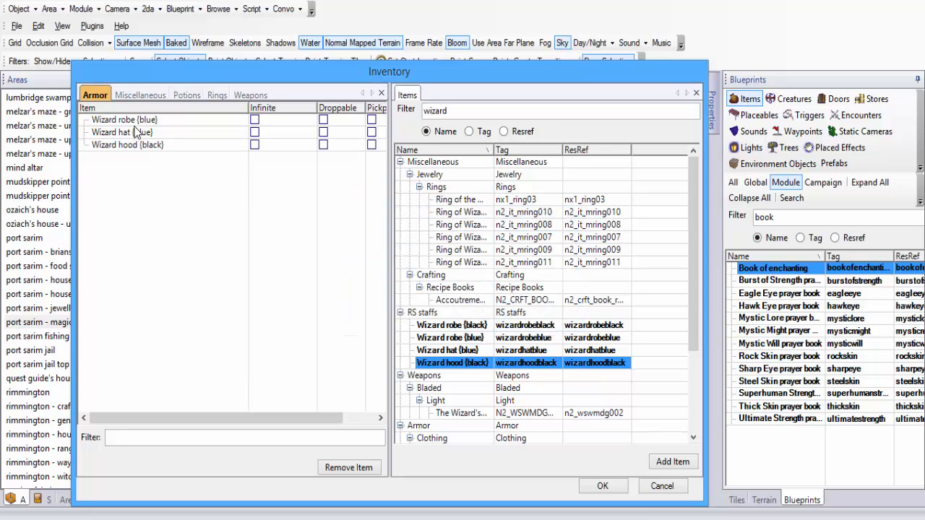
{"action": "left_click", "coordinate": [349, 468]}
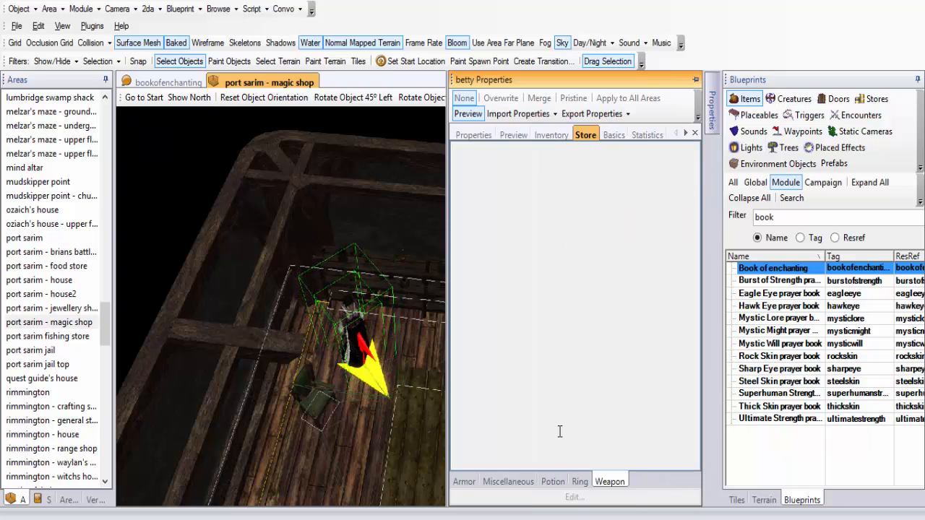
- Check the shopkeeper's properties and conv_bettymagicshop, close it, and return to bookofenchanting
{"action": "left_click", "coordinate": [474, 135]}
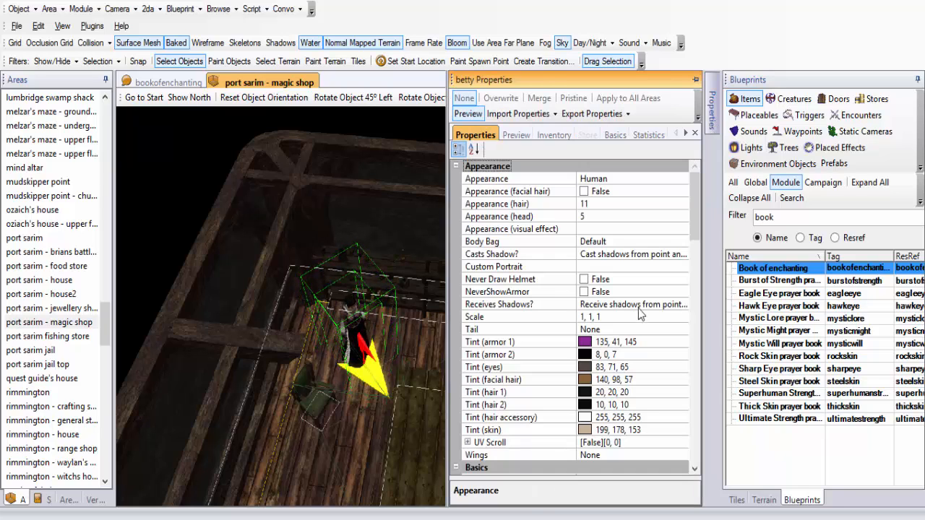
{"action": "scroll", "scroll_direction": "down", "scroll_amount": 3}
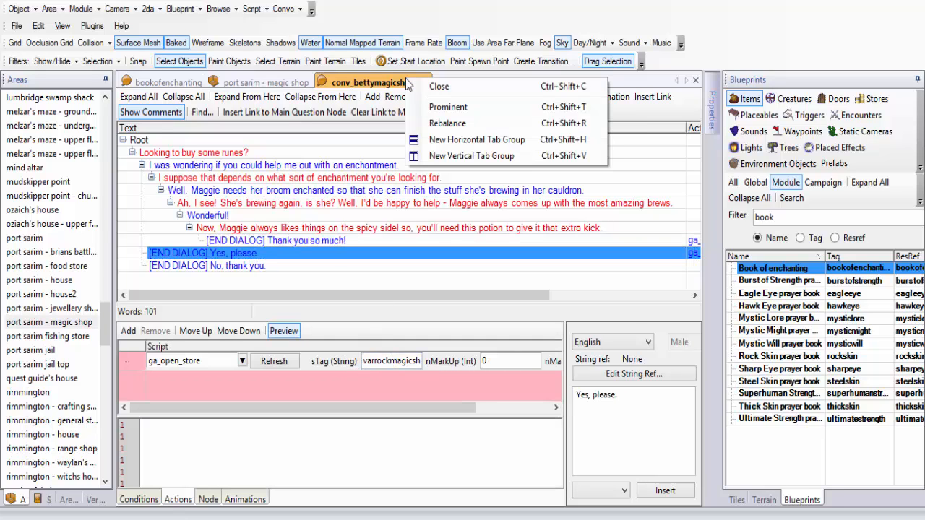
{"action": "left_click", "coordinate": [253, 81]}
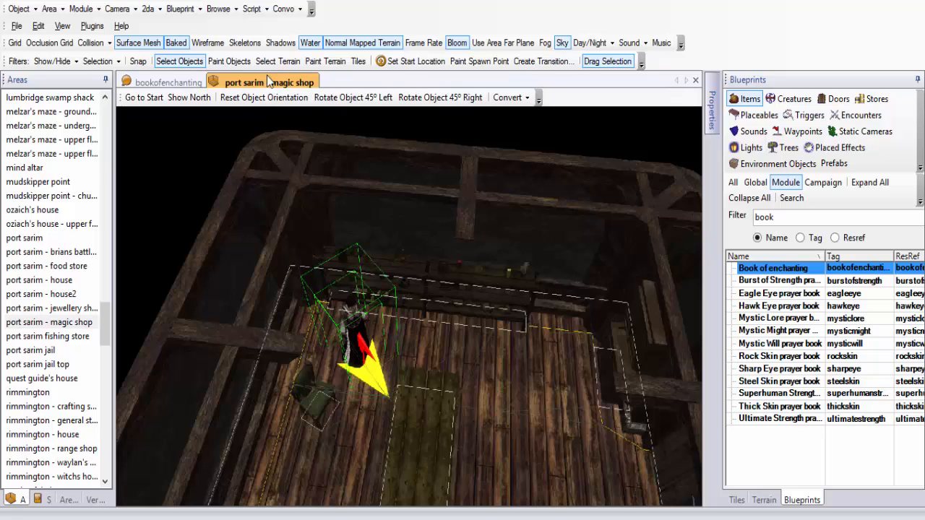
{"action": "left_click", "coordinate": [167, 81]}
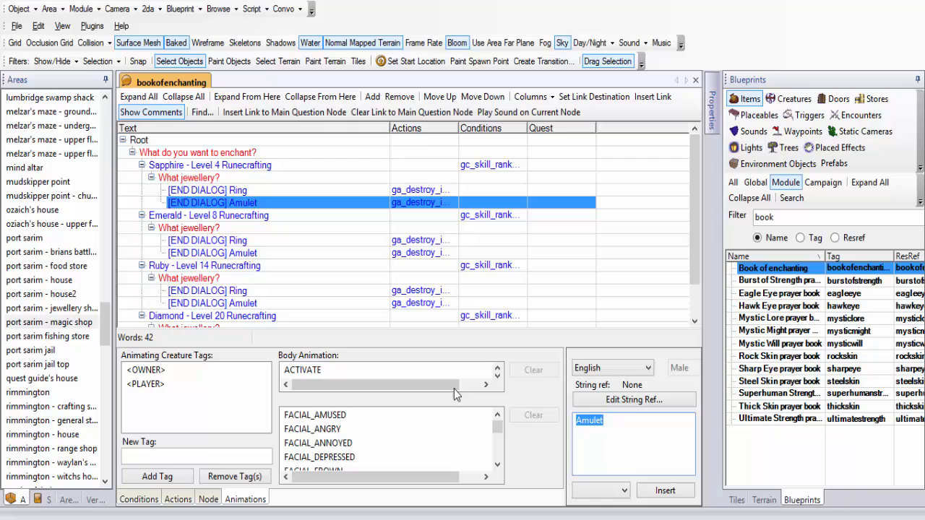
- Scroll the bookofenchanting tree and start opening a conversation resource from the File menu
{"action": "scroll", "scroll_direction": "down", "scroll_amount": 3}
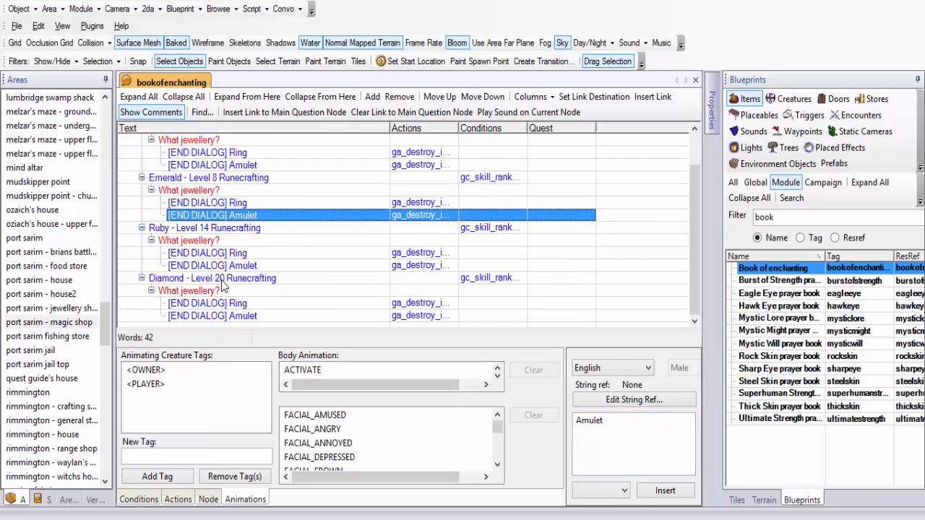
{"action": "left_click", "coordinate": [212, 278]}
{"action": "type", "text": "furn"}
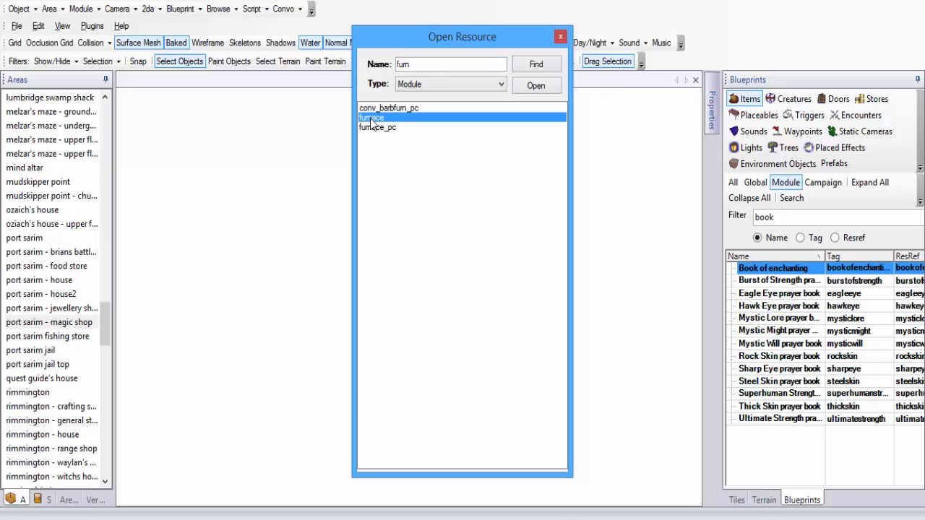
- Open the furnace conversation and collapse its smelting and bar-quantity branches
{"action": "left_click", "coordinate": [535, 86]}
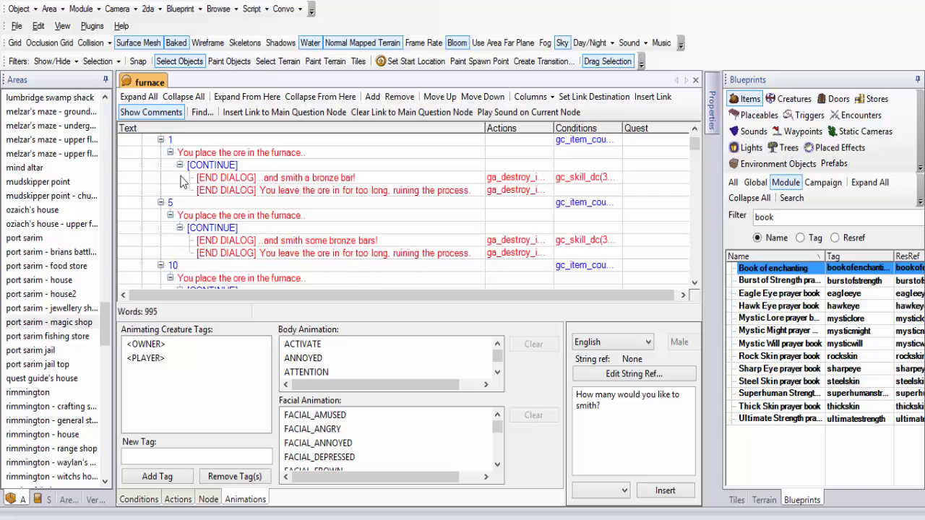
{"action": "left_click", "coordinate": [226, 176]}
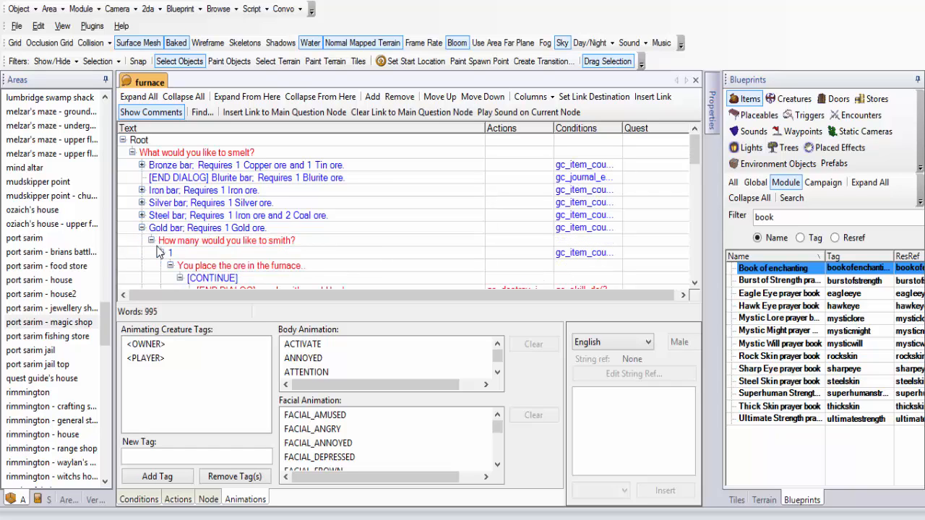
{"action": "left_click", "coordinate": [161, 253]}
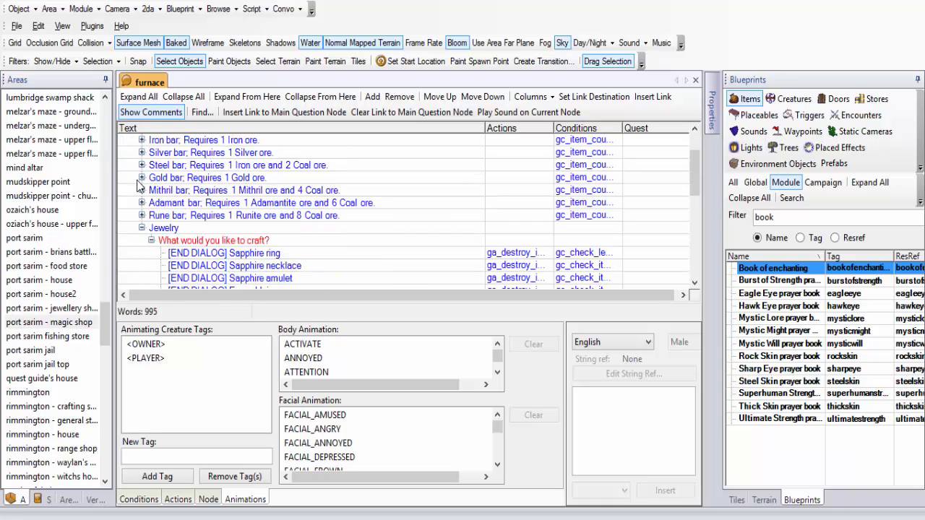
- Select the Sapphire ring node and show its gc_check_level and gc_check_item conditions
{"action": "left_click", "coordinate": [224, 253]}
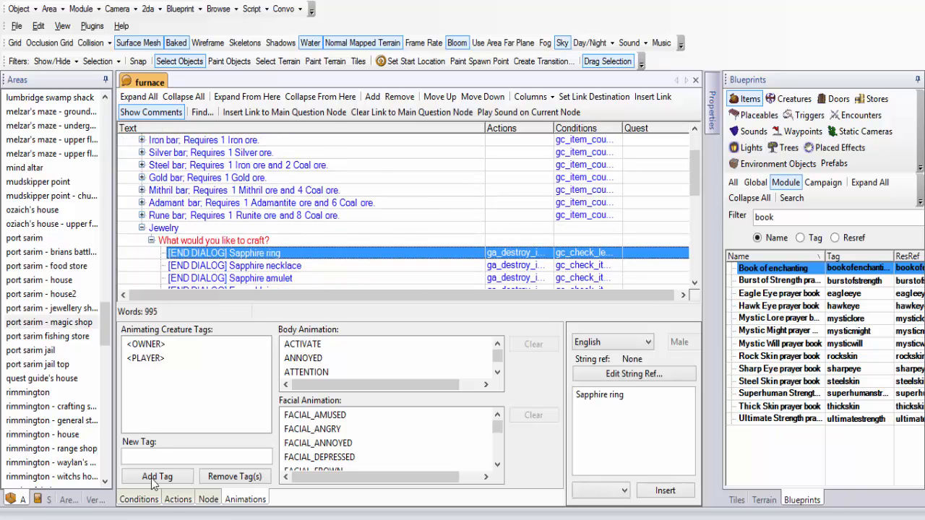
{"action": "left_click", "coordinate": [176, 499]}
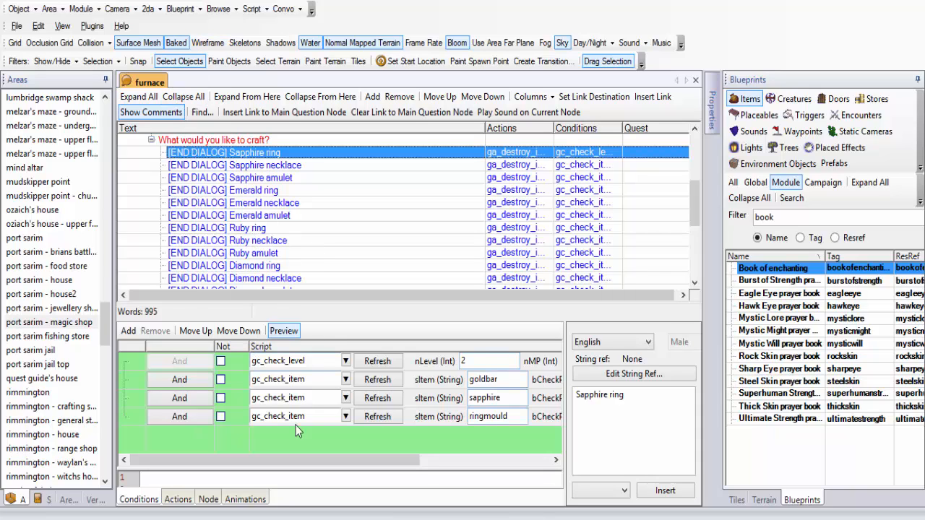
{"action": "mouse_move", "coordinate": [315, 260]}
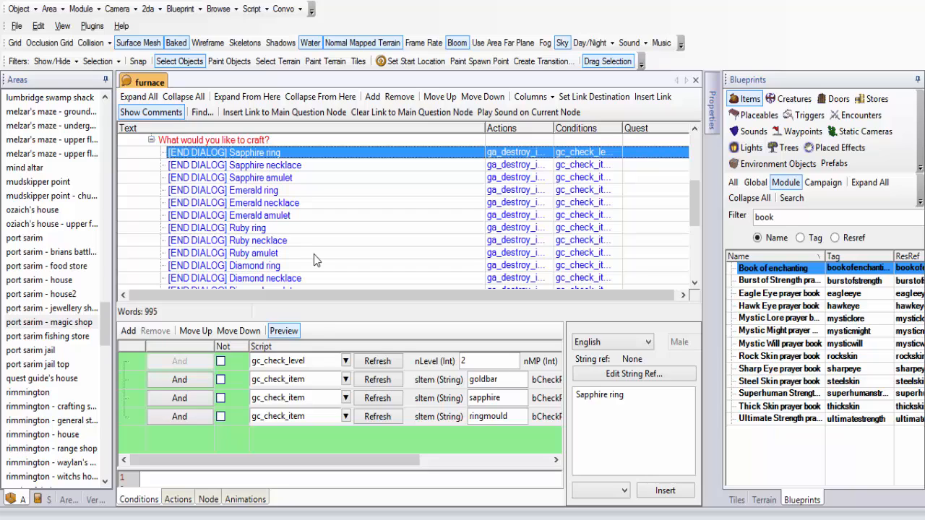
{"action": "mouse_move", "coordinate": [332, 249]}
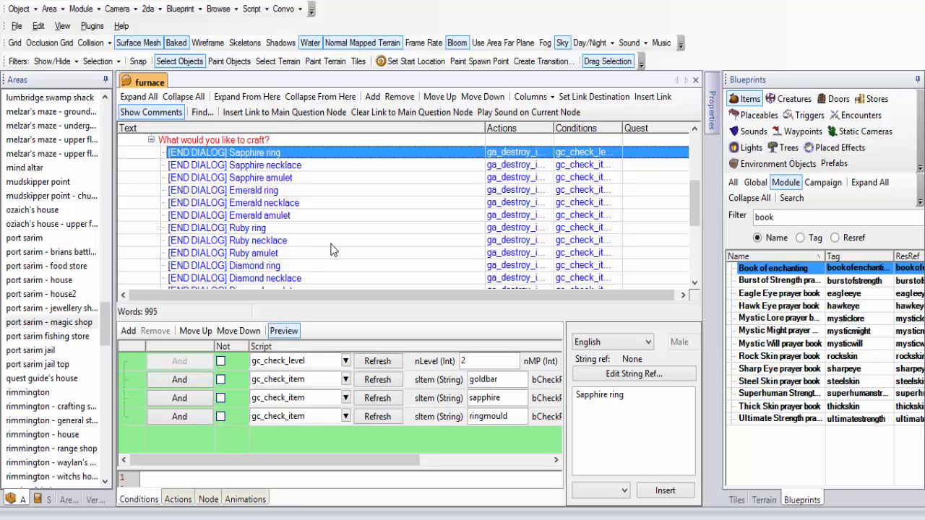